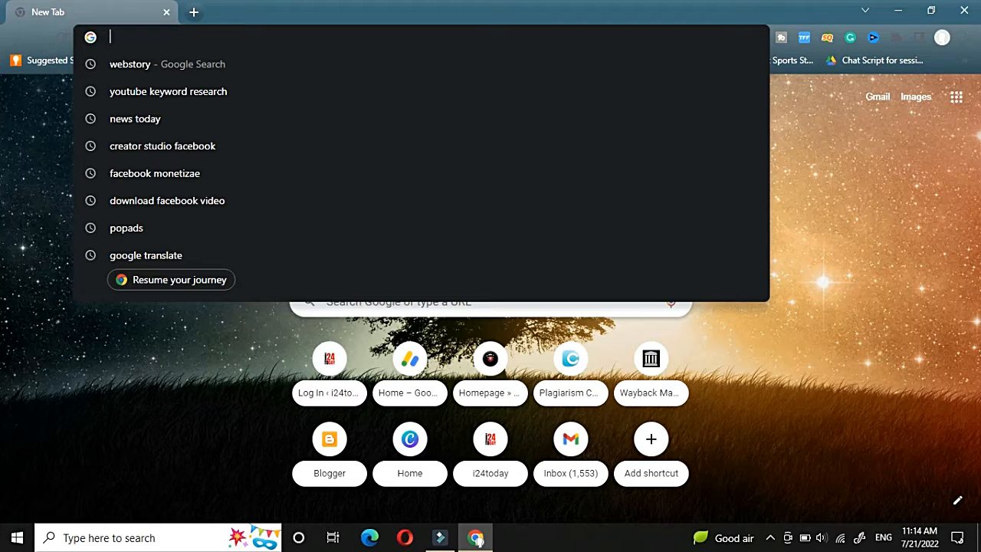
# - Navigate to gmail.com from the address bar's autocomplete suggestion
pyautogui.write('gma')
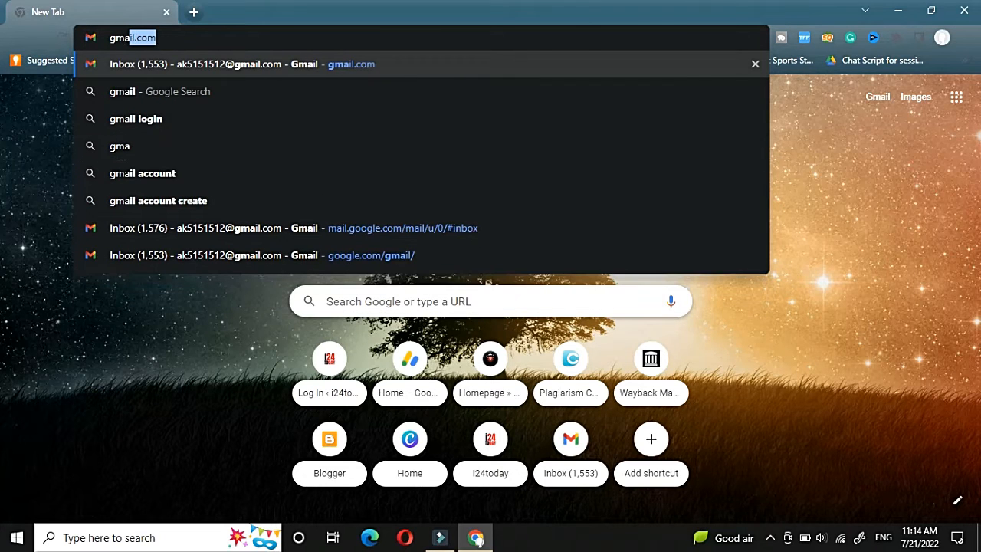
pyautogui.click(230, 65)
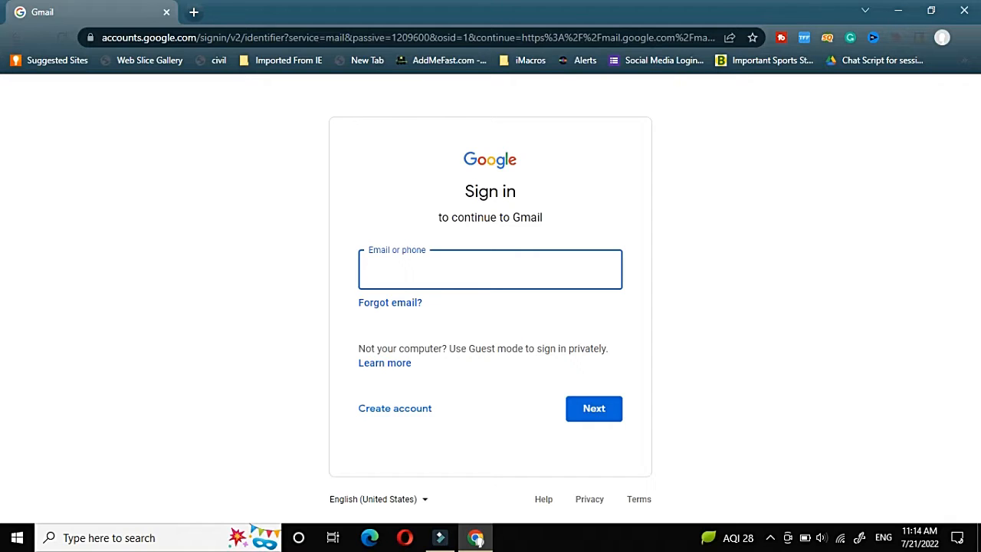
# - Choose Create account 'For myself' to reach the new Google Account form
pyautogui.click(491, 268)
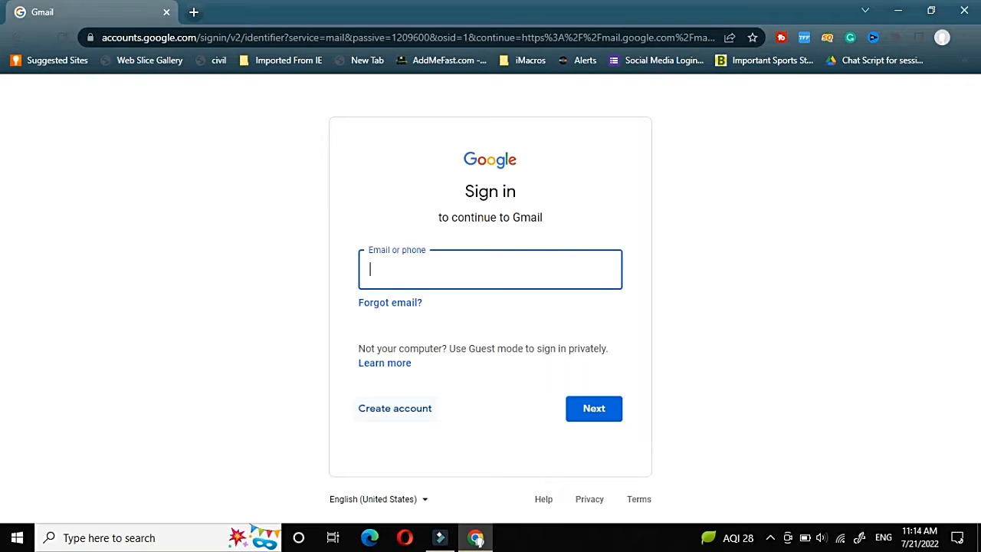
pyautogui.click(395, 407)
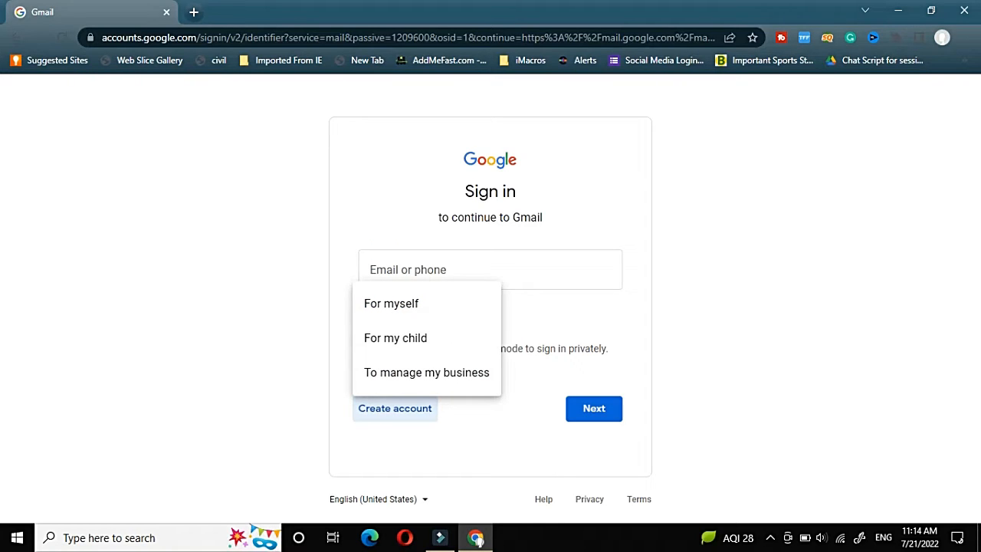
pyautogui.moveTo(390, 304)
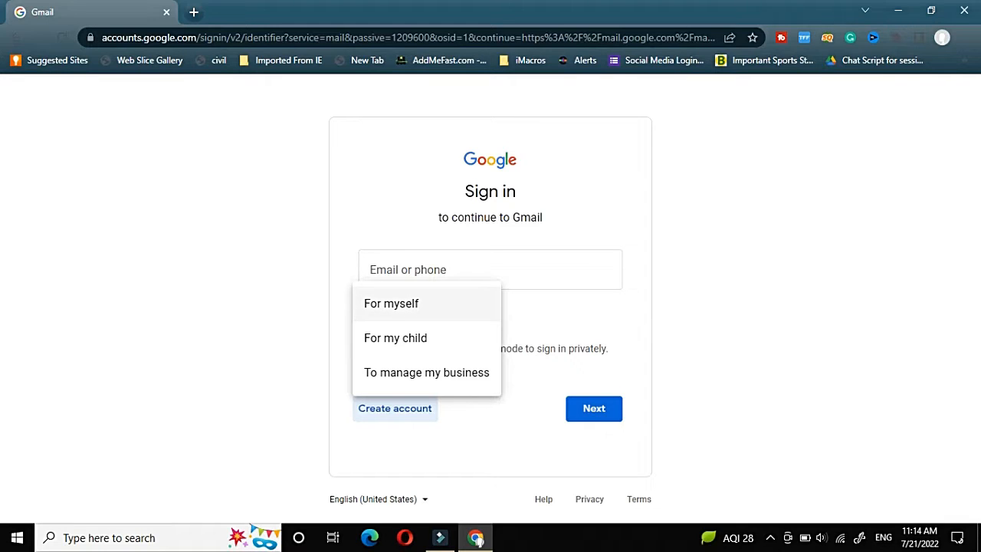
pyautogui.moveTo(396, 337)
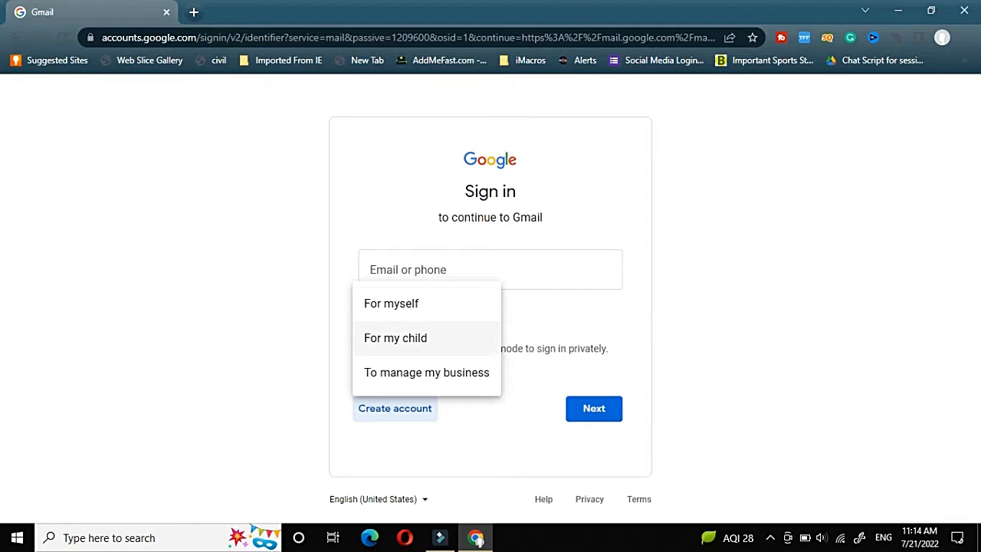
pyautogui.moveTo(426, 372)
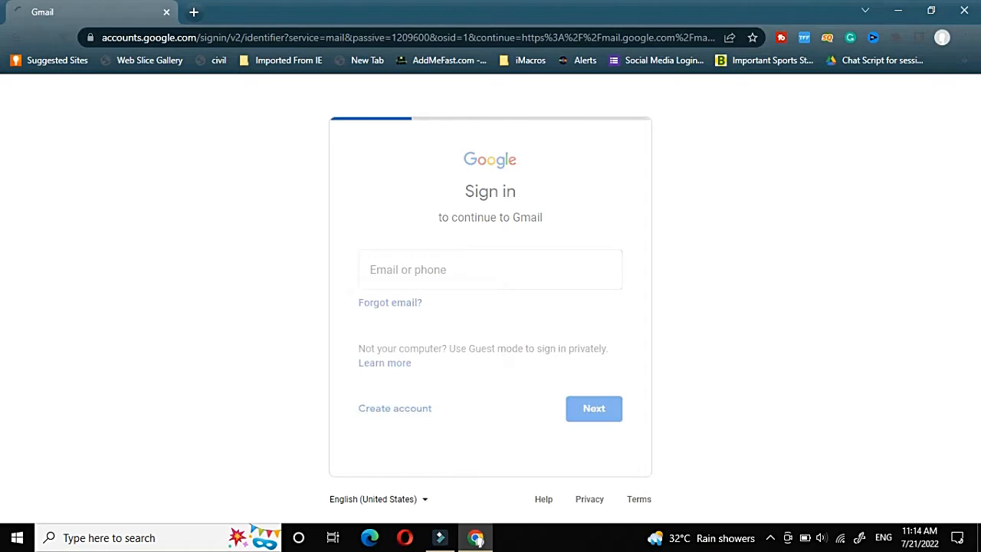
pyautogui.click(395, 407)
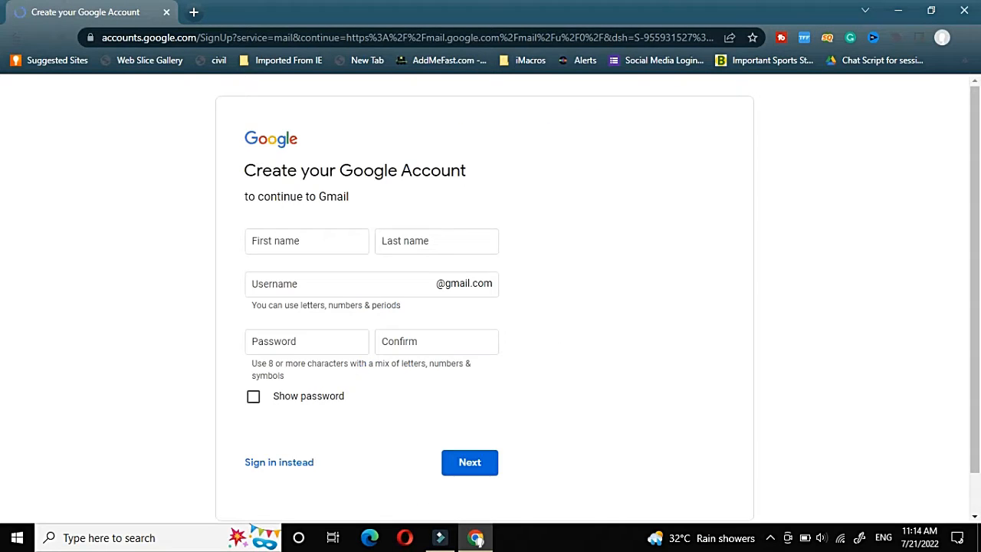
pyautogui.click(307, 241)
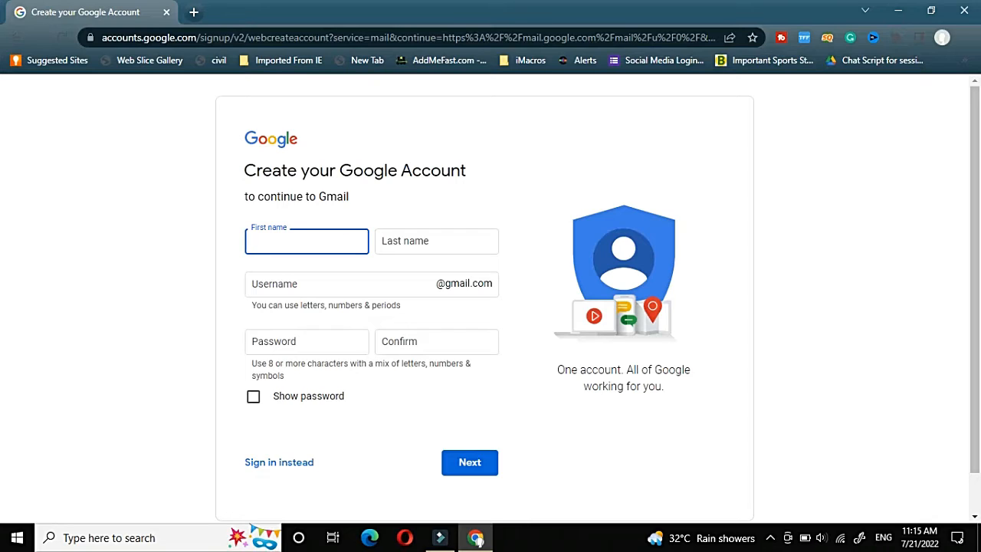
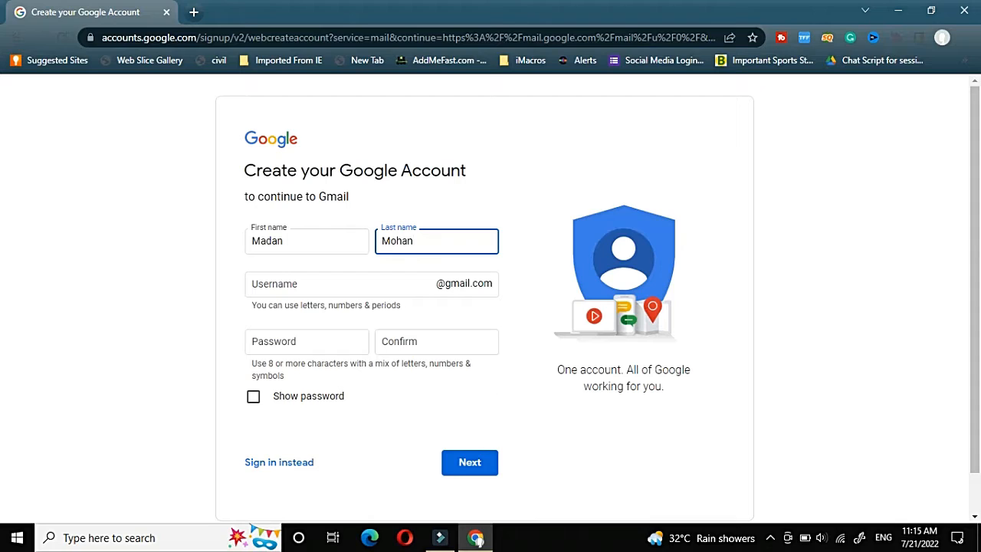
pyautogui.click(371, 282)
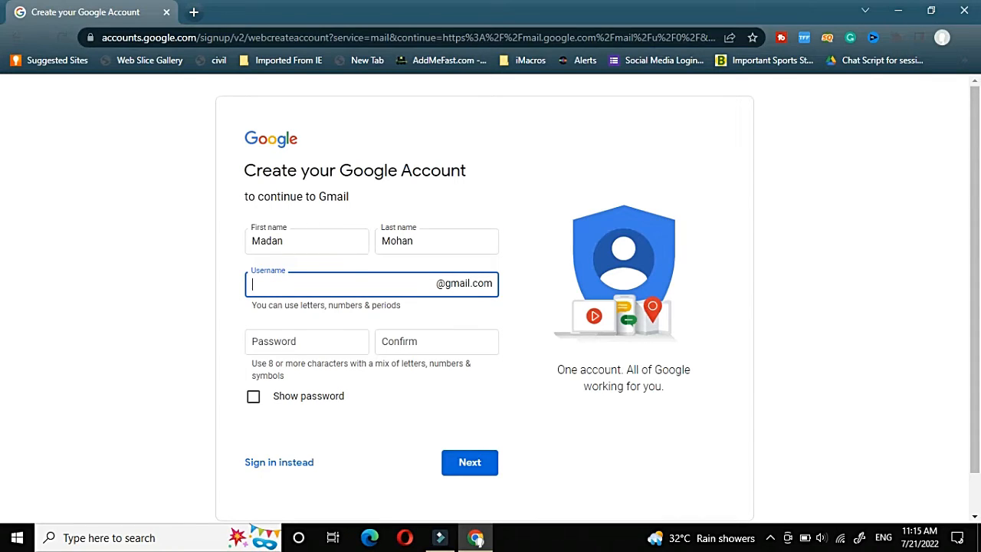
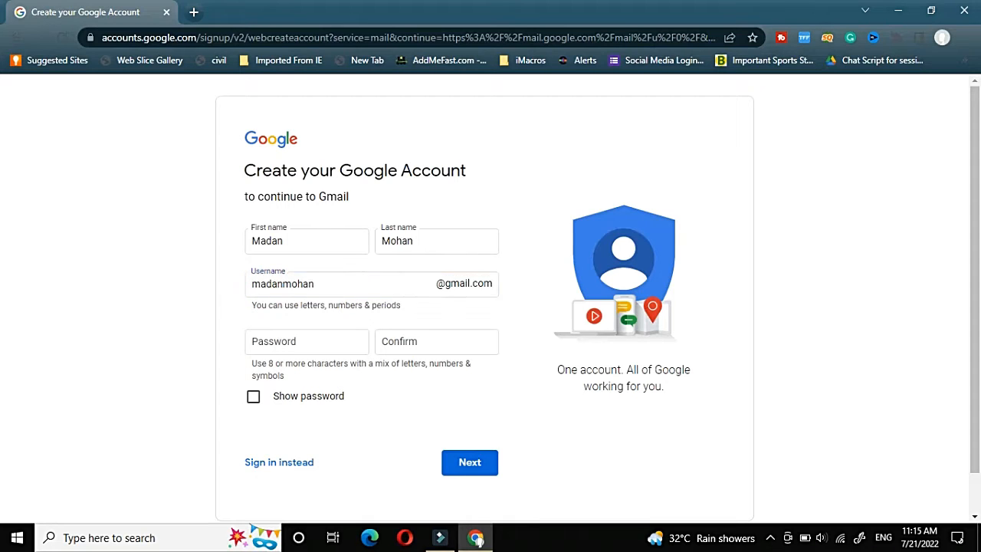
pyautogui.click(469, 463)
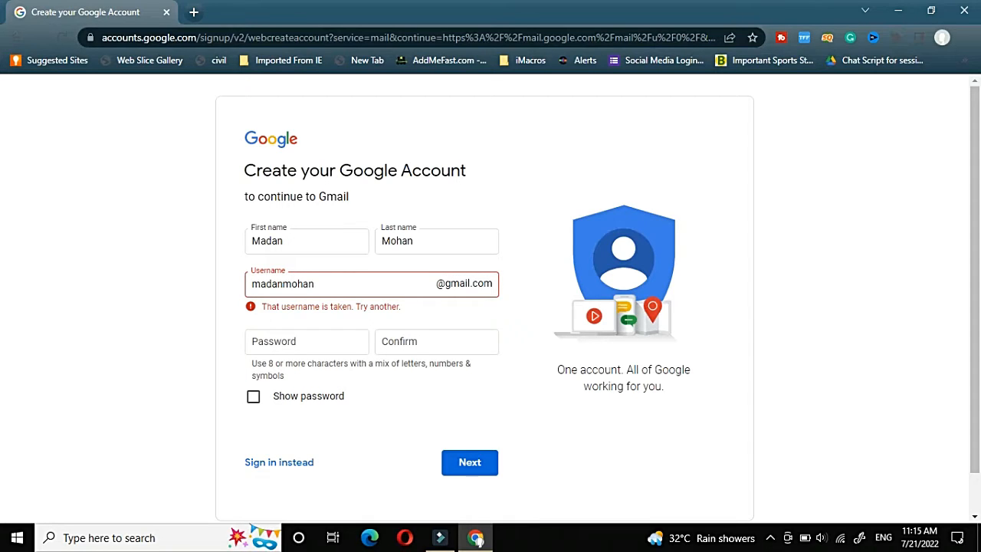
pyautogui.click(344, 283)
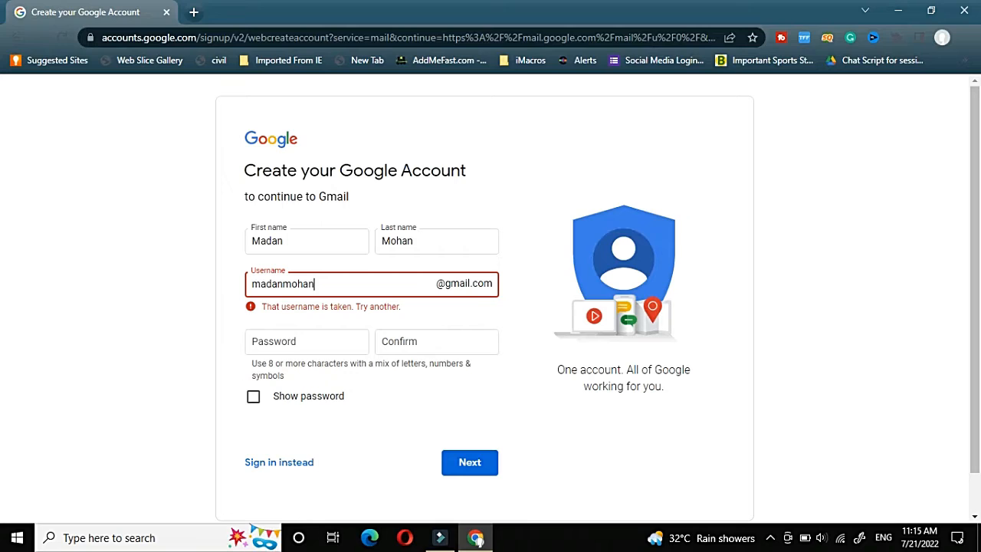
pyautogui.write('1992')
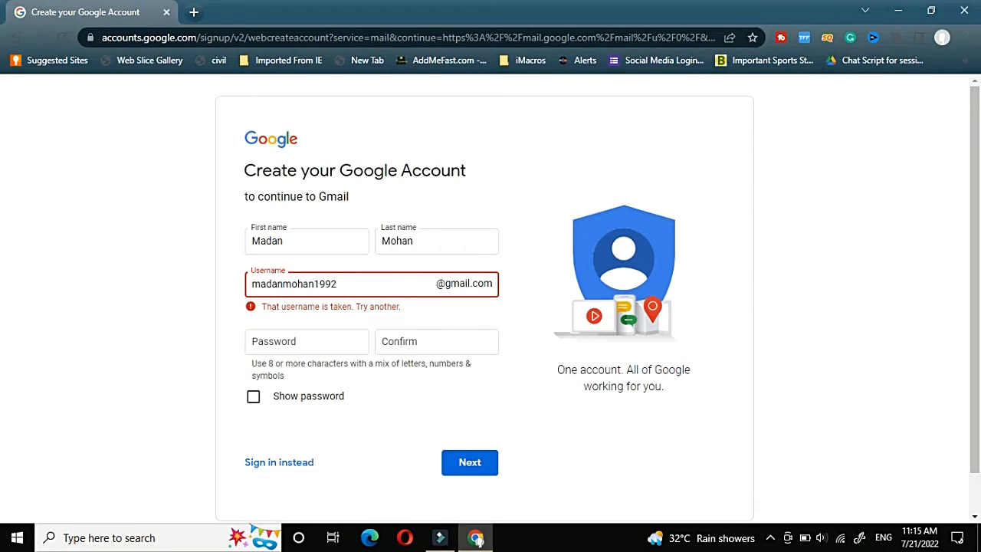
pyautogui.write('07')
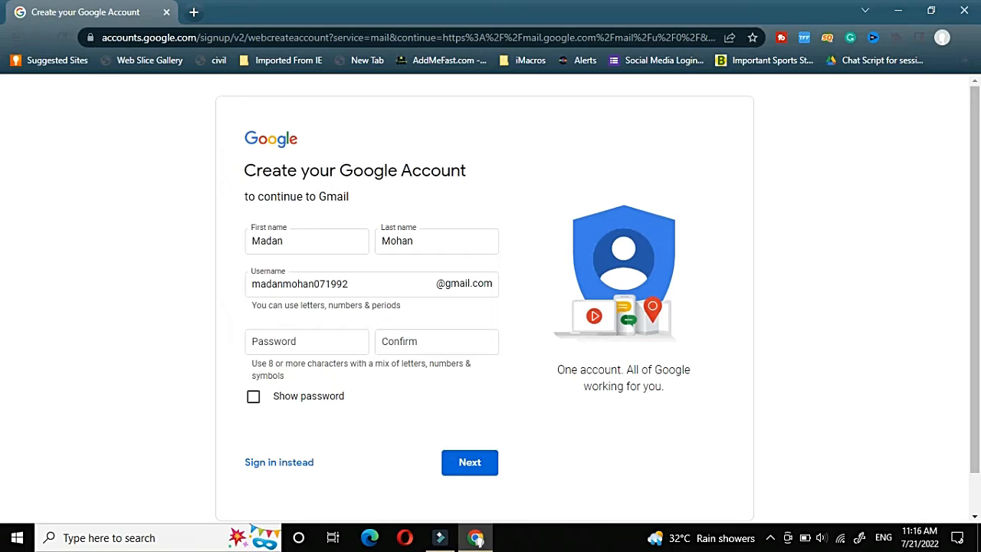
# - Enter and confirm the password, briefly revealing both to verify they match, then submit
pyautogui.click(307, 341)
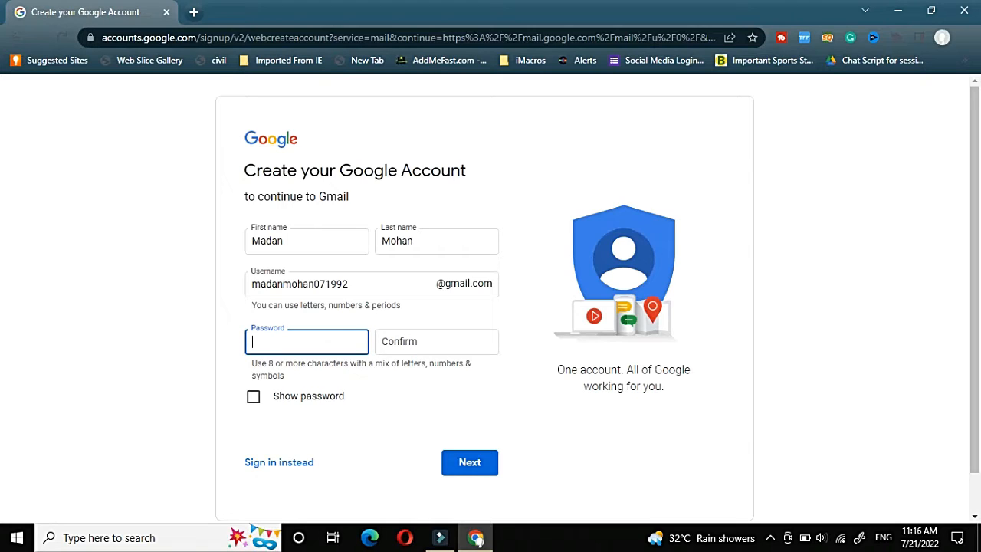
pyautogui.write('password')
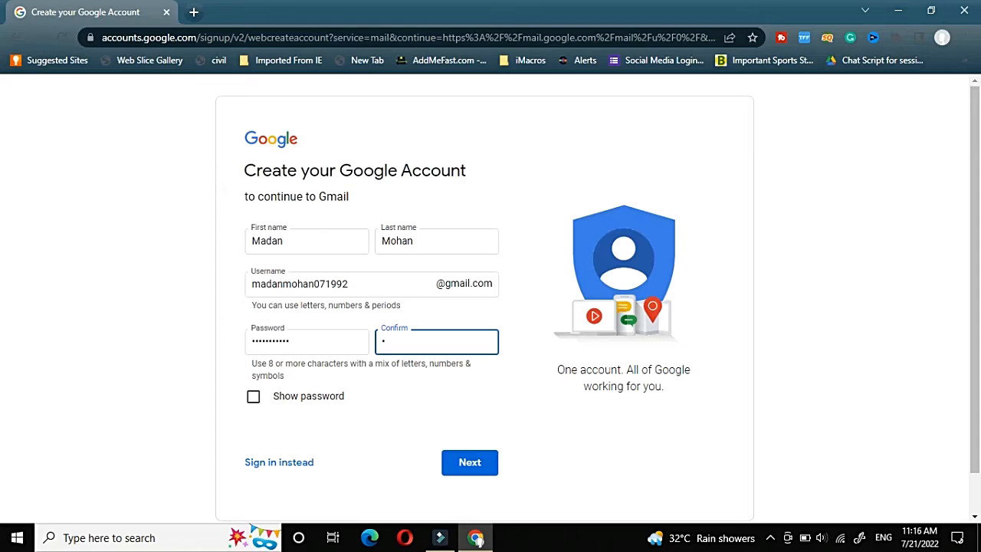
pyautogui.write('password')
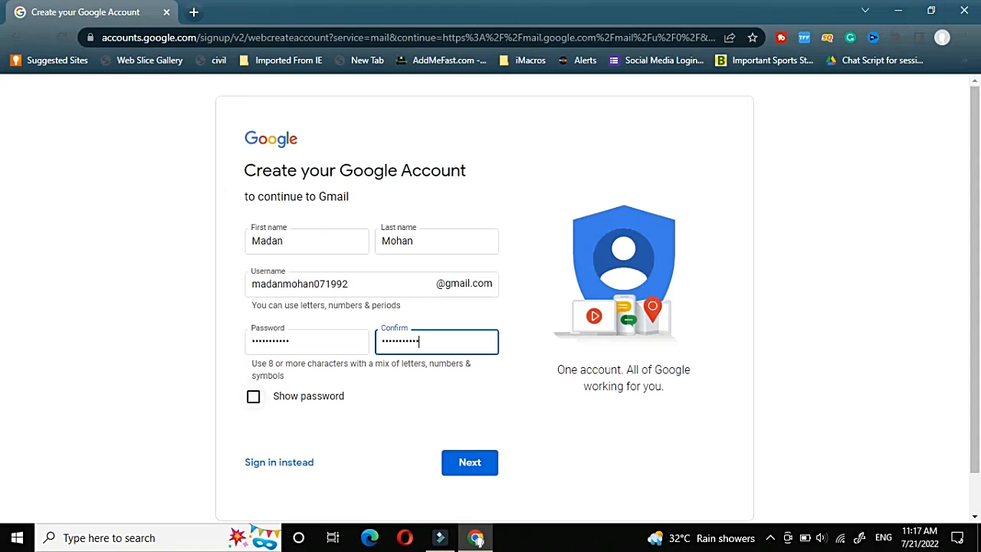
pyautogui.click(253, 395)
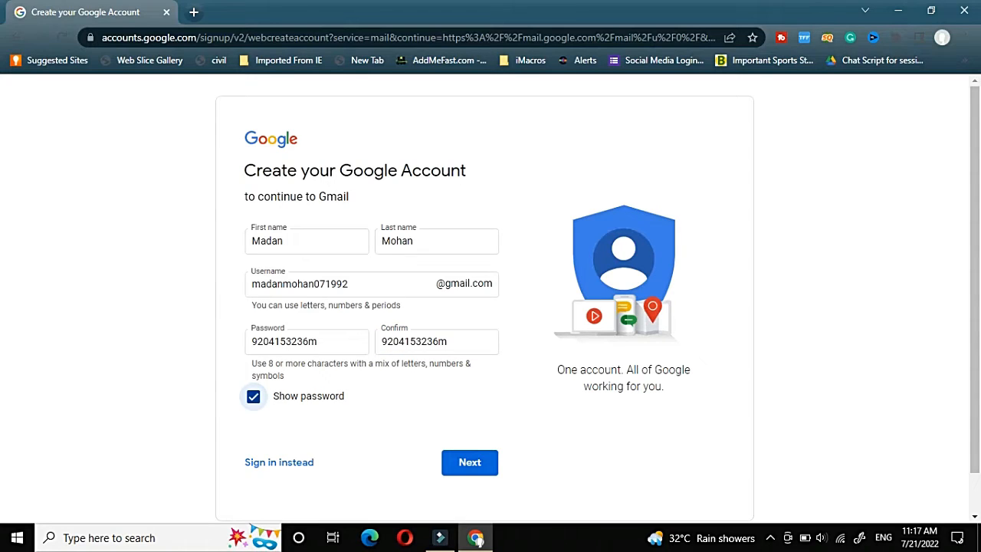
pyautogui.click(253, 395)
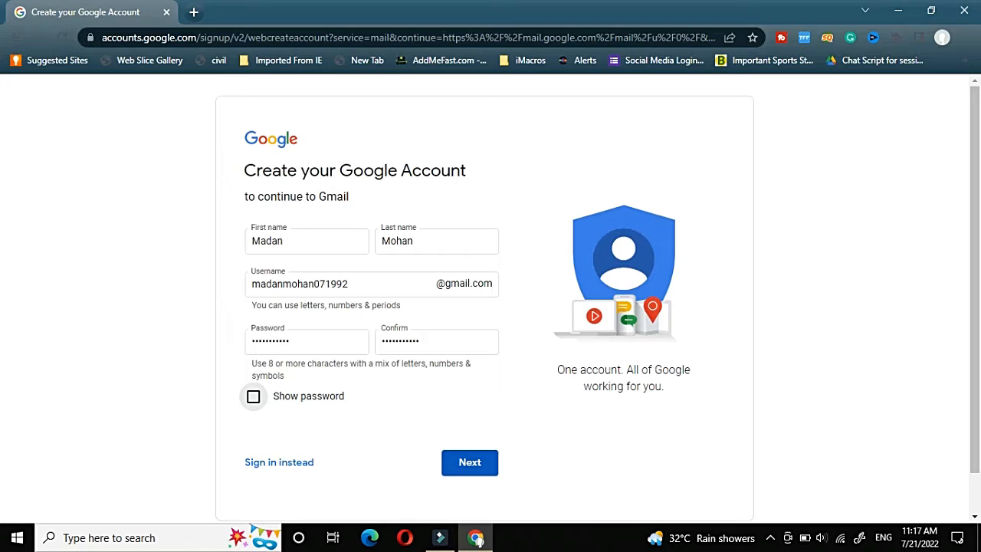
pyautogui.click(469, 463)
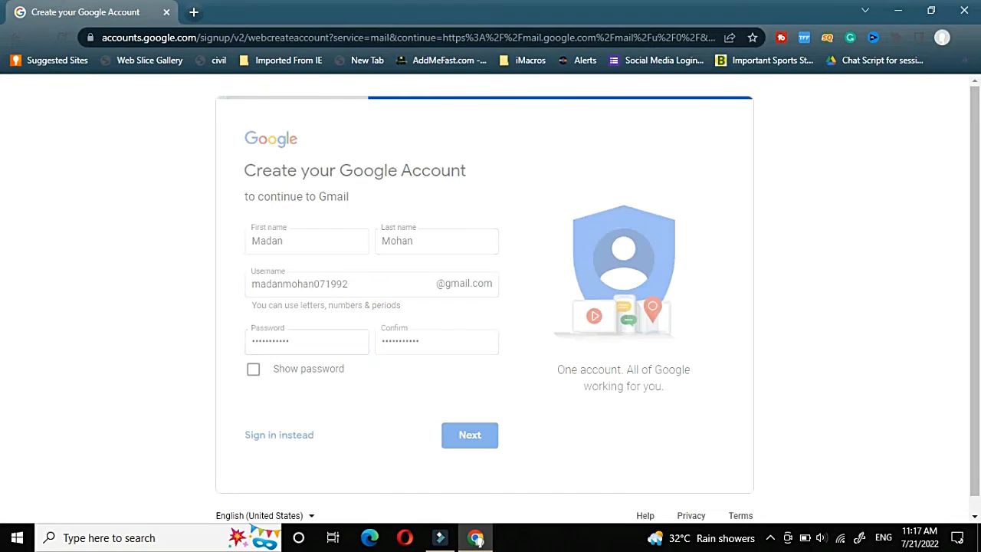
# - Advance past the credentials form to the personal details page
pyautogui.click(469, 436)
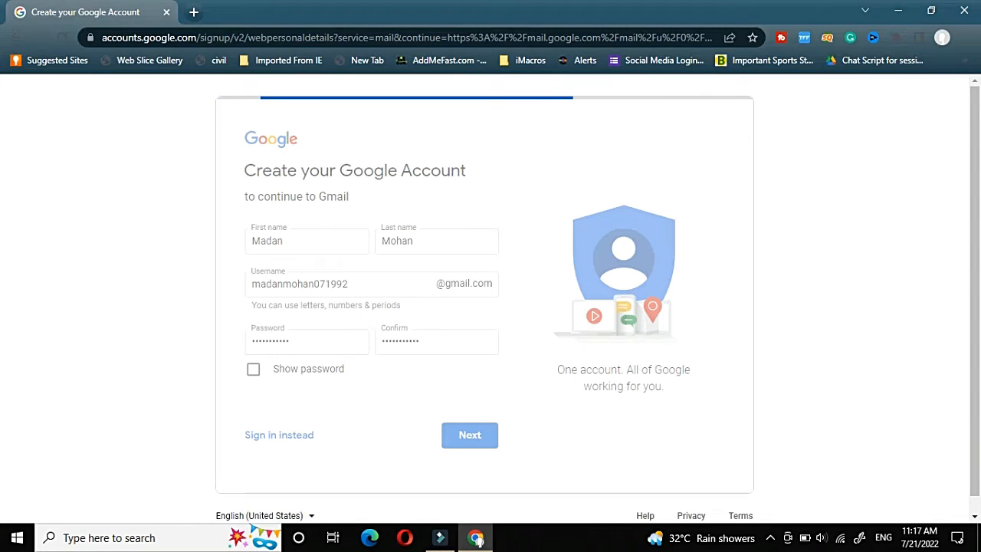
pyautogui.click(469, 435)
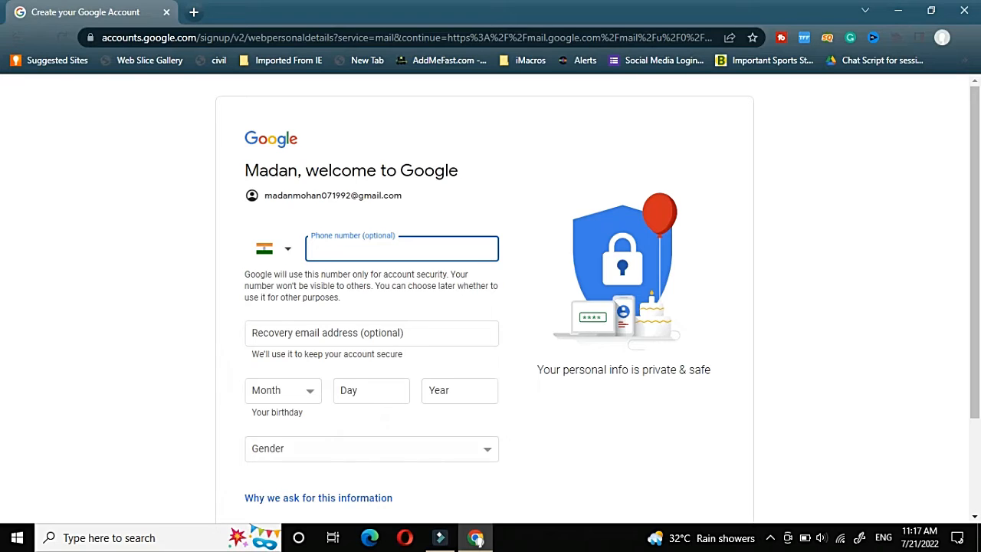
pyautogui.scroll(-3)
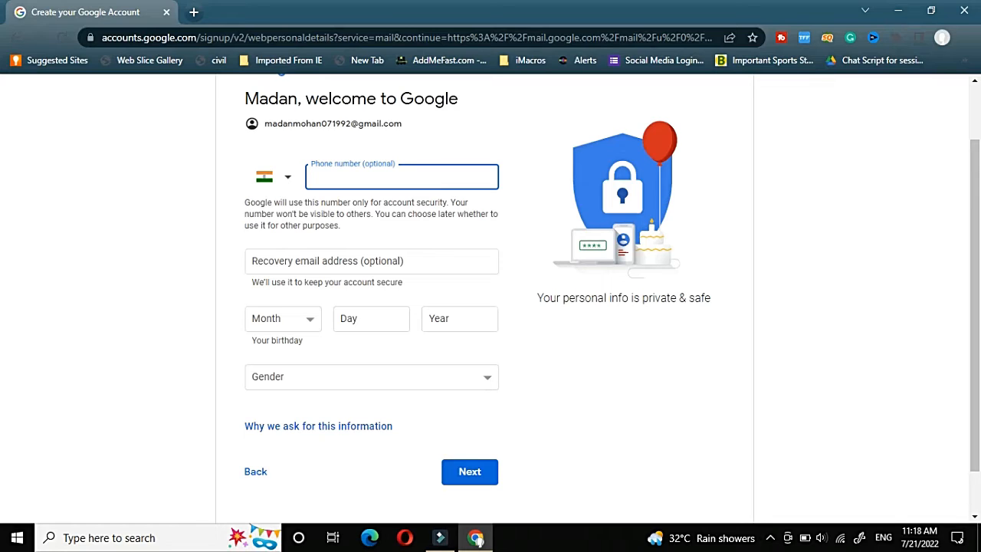
pyautogui.click(282, 318)
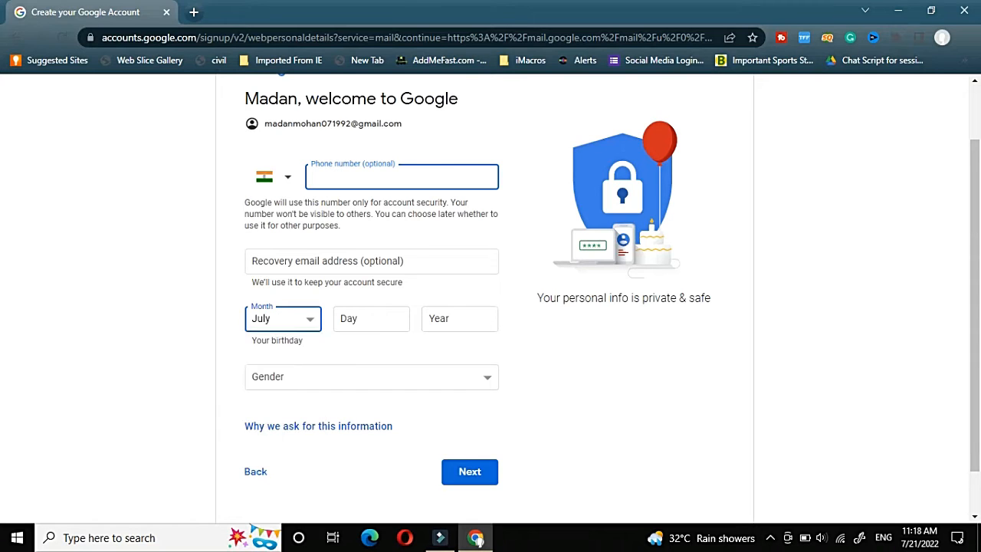
pyautogui.click(371, 318)
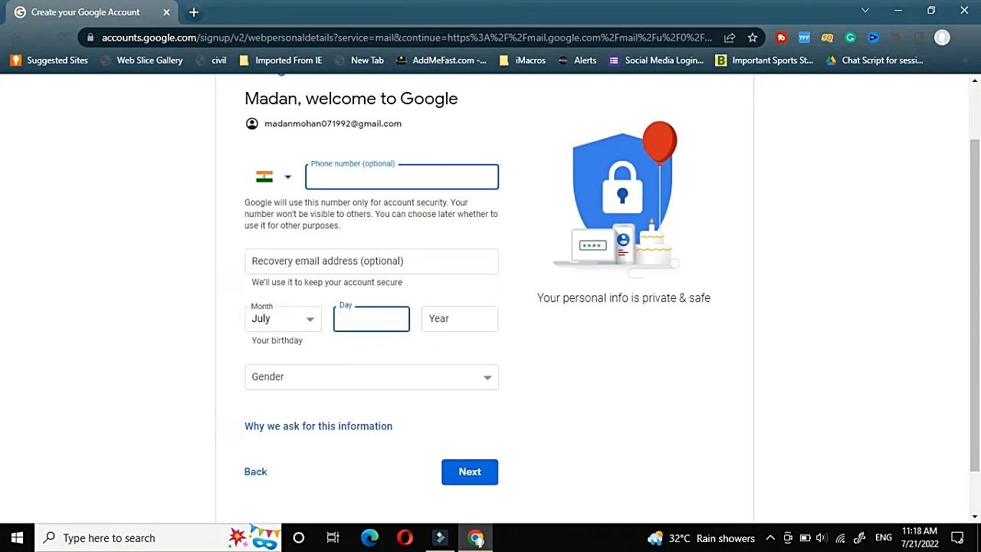
pyautogui.write('31')
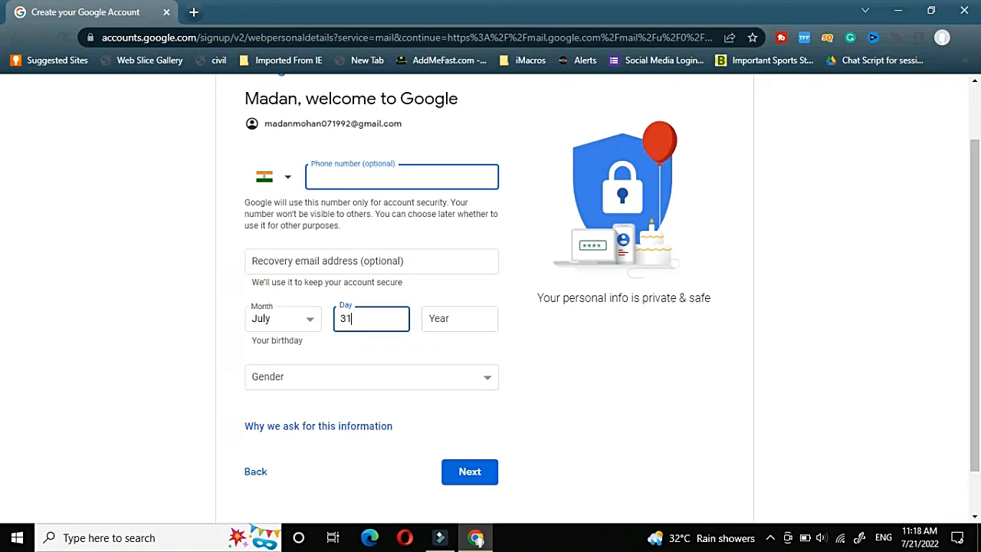
pyautogui.write('1992')
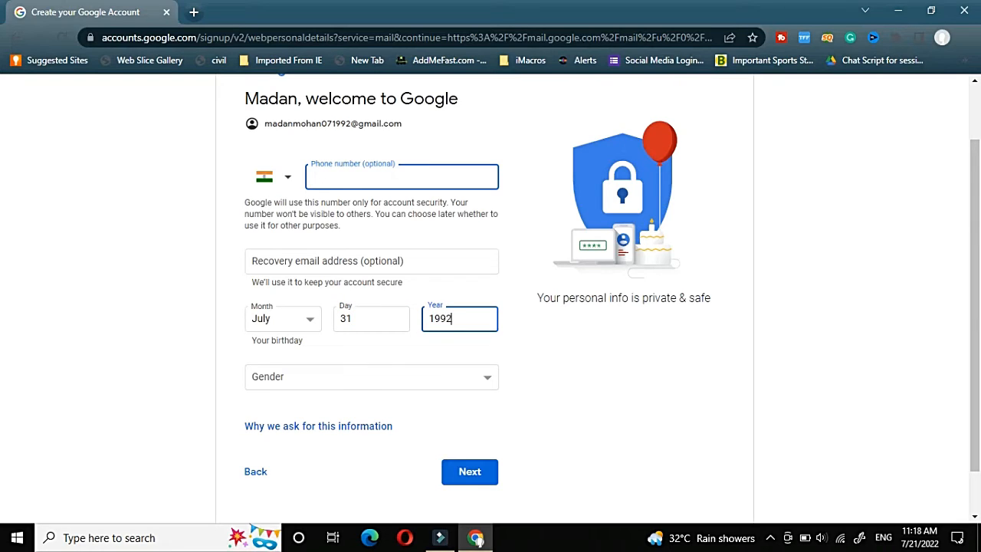
pyautogui.click(371, 377)
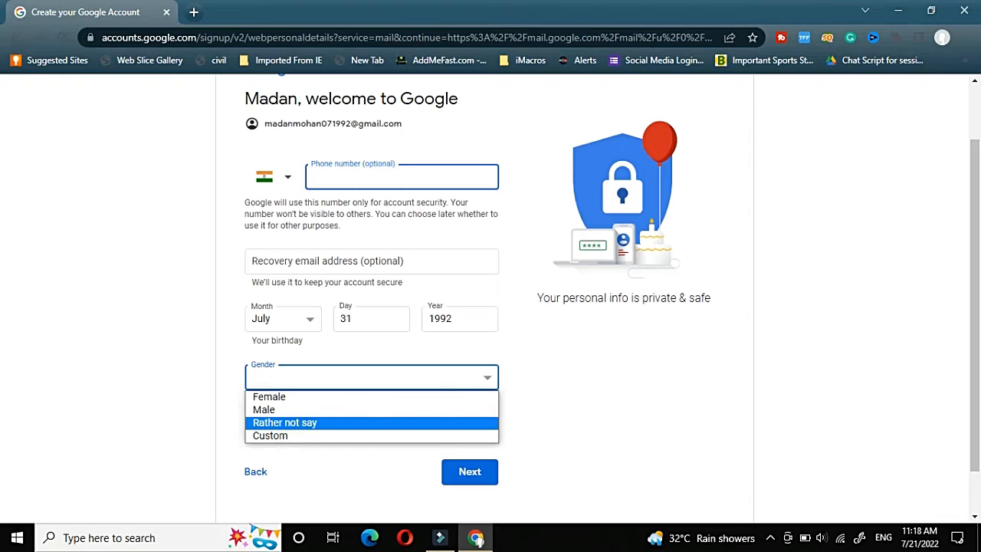
pyautogui.click(264, 409)
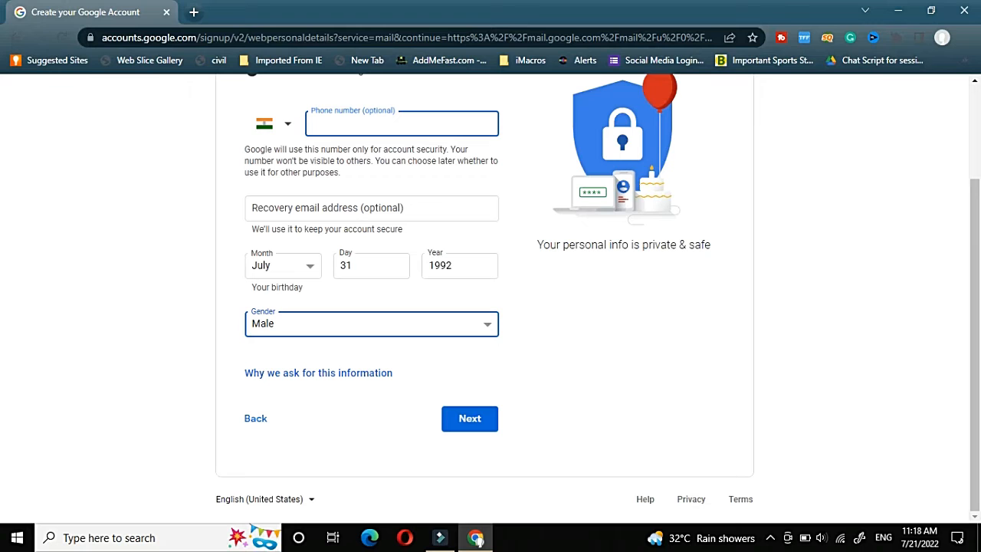
# - Submit the personal details and expand More options on the Privacy and Terms page
pyautogui.click(469, 417)
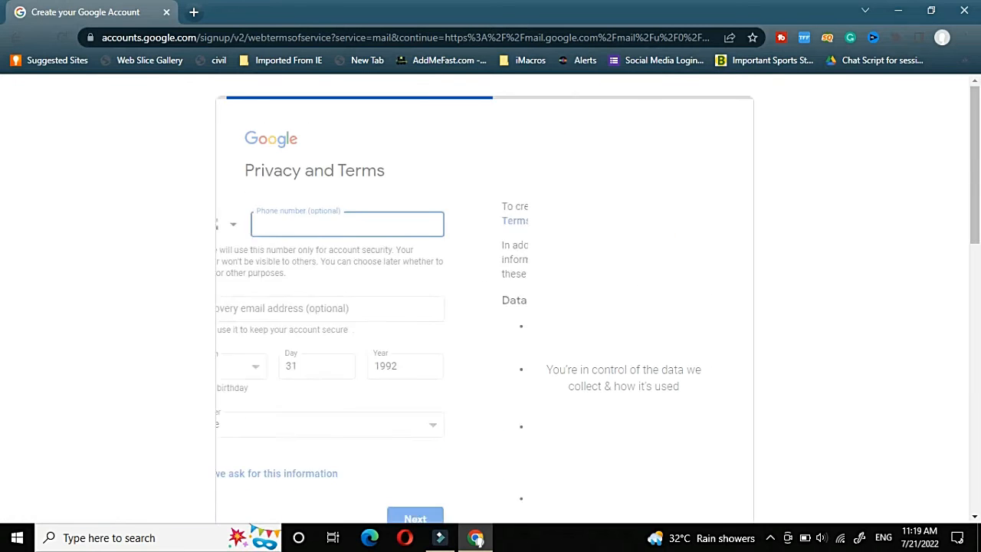
pyautogui.scroll(-3)
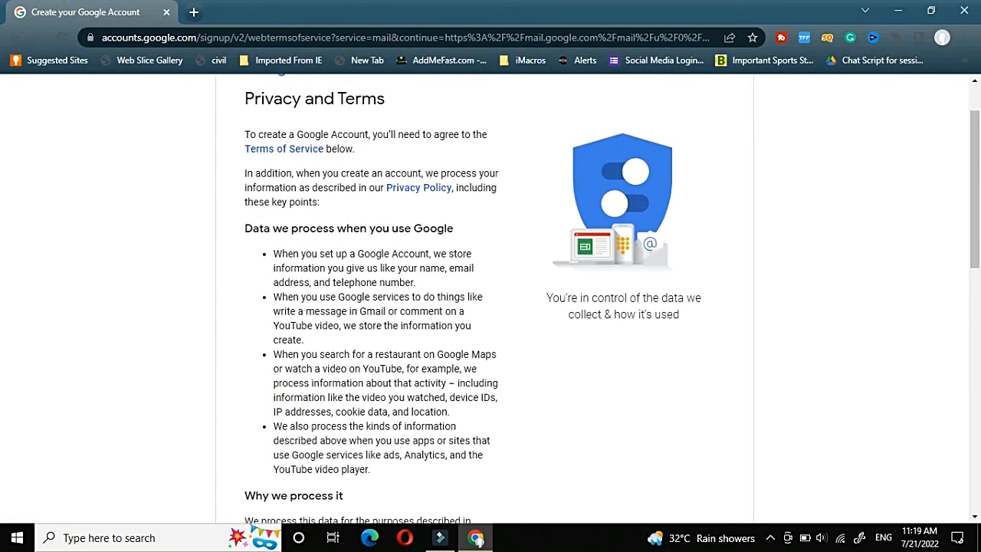
pyautogui.scroll(-3)
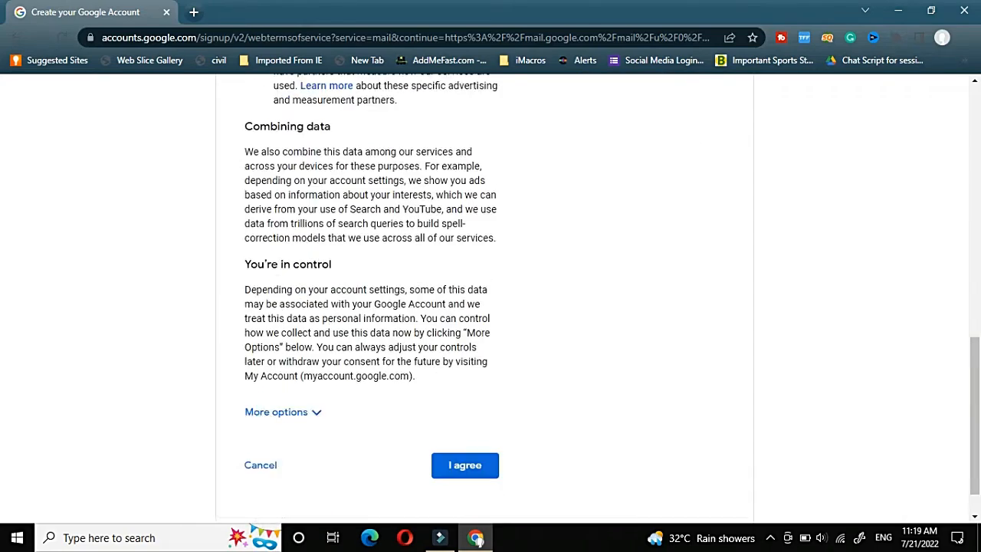
pyautogui.click(276, 411)
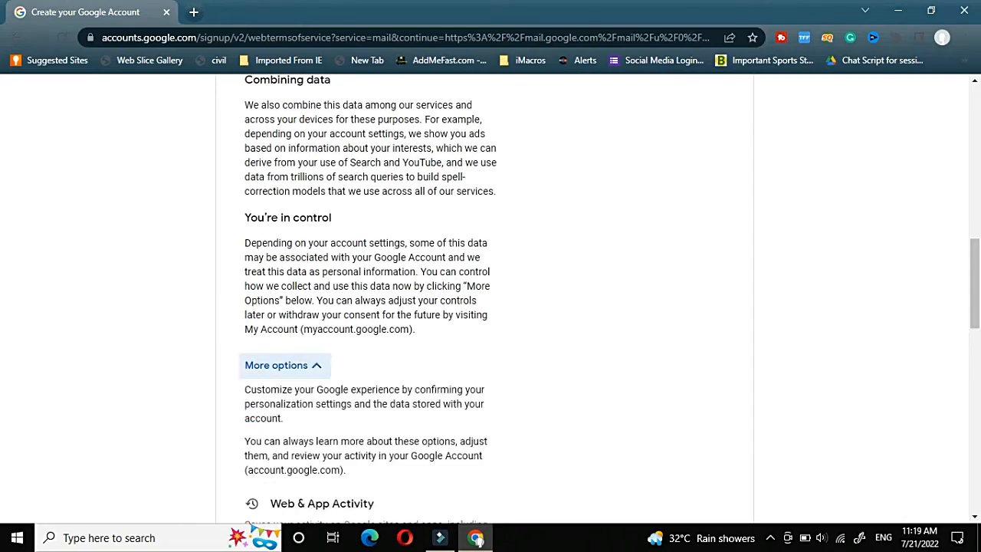
# - Review the personalization options to the bottom and accept with I agree
pyautogui.scroll(-3)
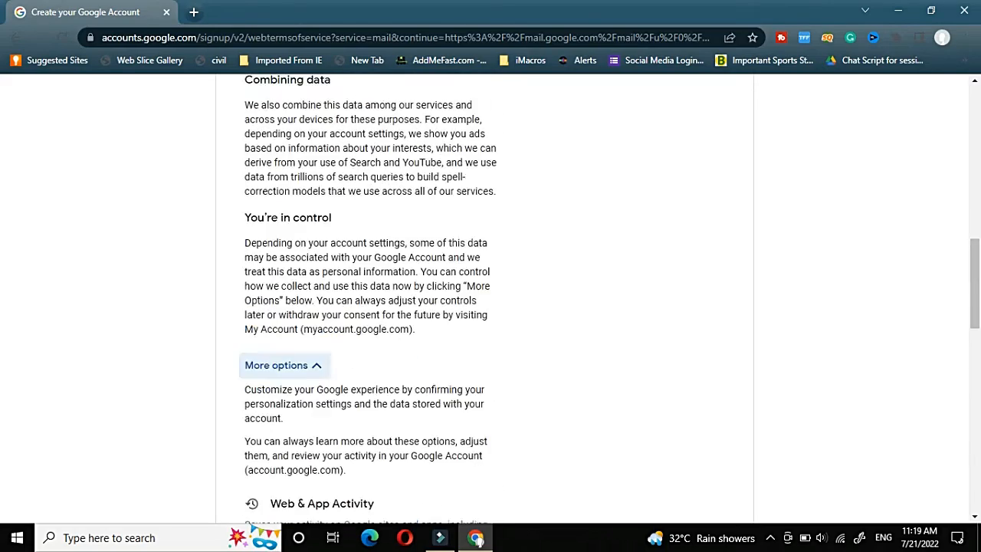
pyautogui.scroll(-3)
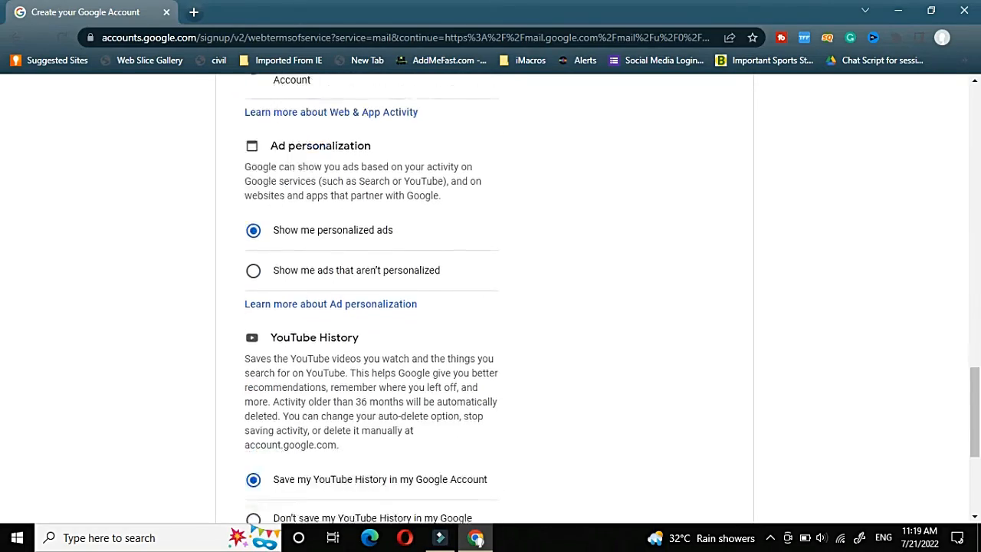
pyautogui.scroll(-3)
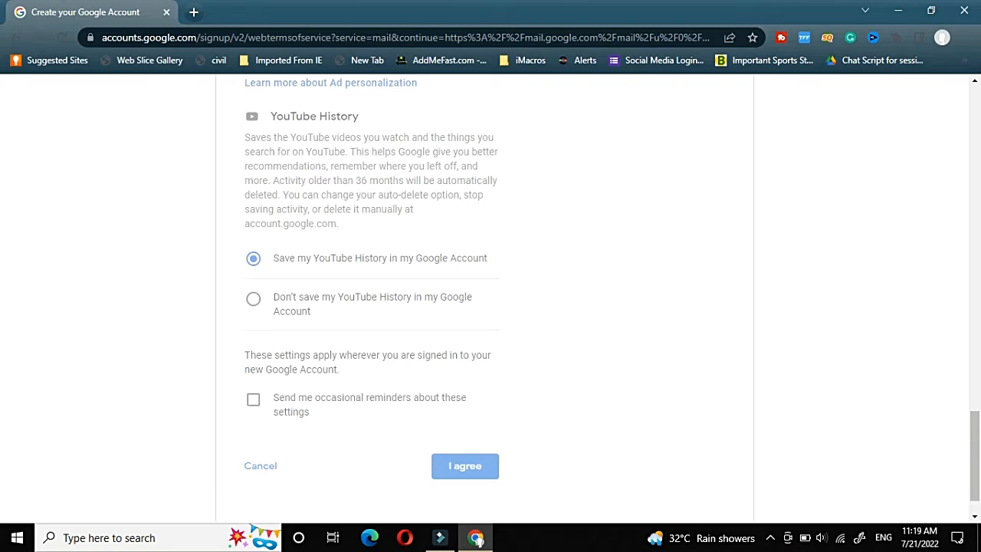
pyautogui.click(464, 466)
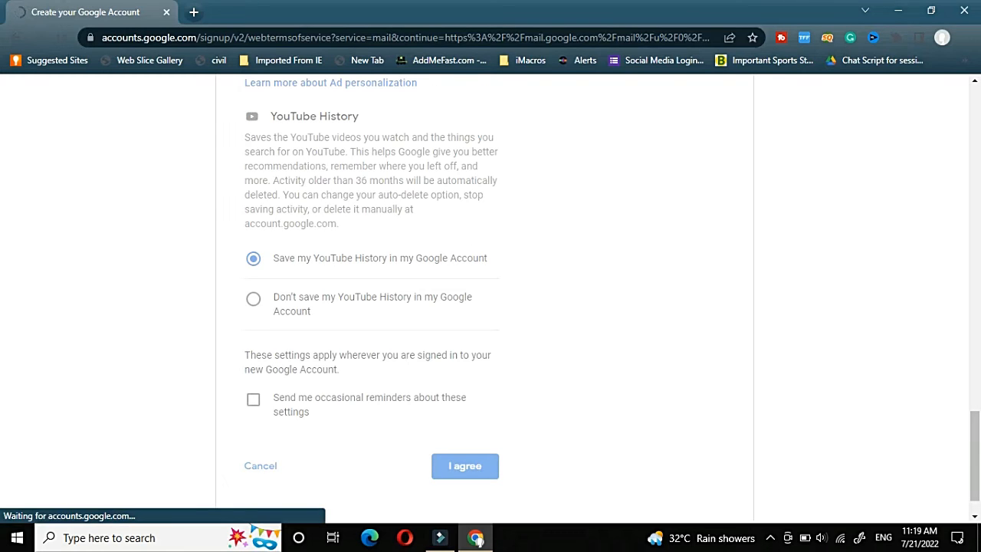
# - Confirm I agree so the account is created and the new Gmail inbox loads
pyautogui.click(465, 466)
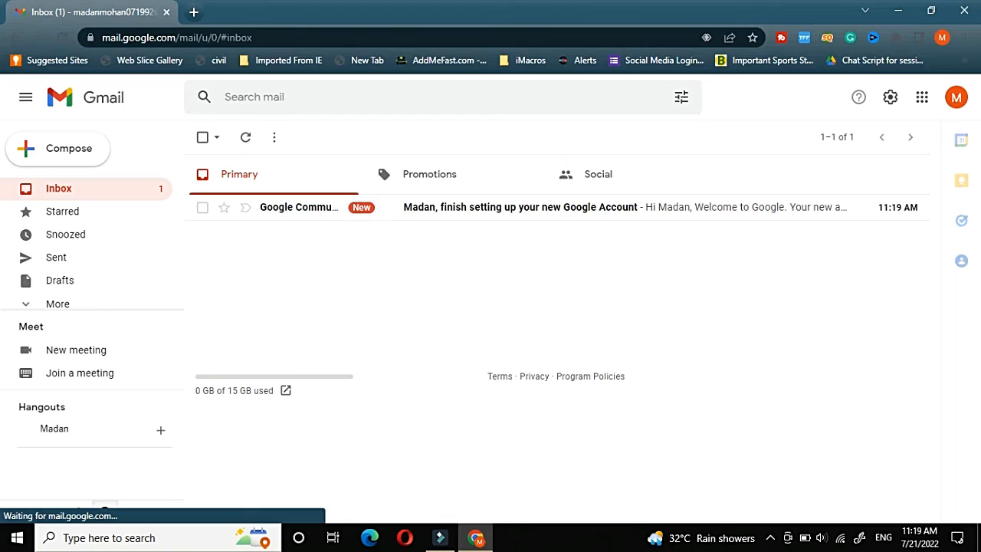
# - Read the Google Community Team welcome email and return to the inbox
pyautogui.click(54, 429)
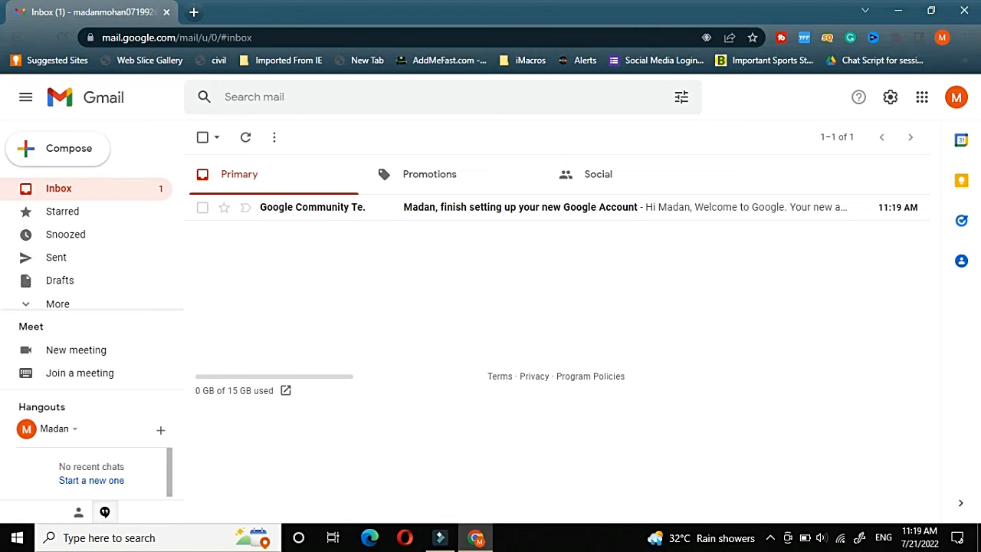
pyautogui.moveTo(536, 207)
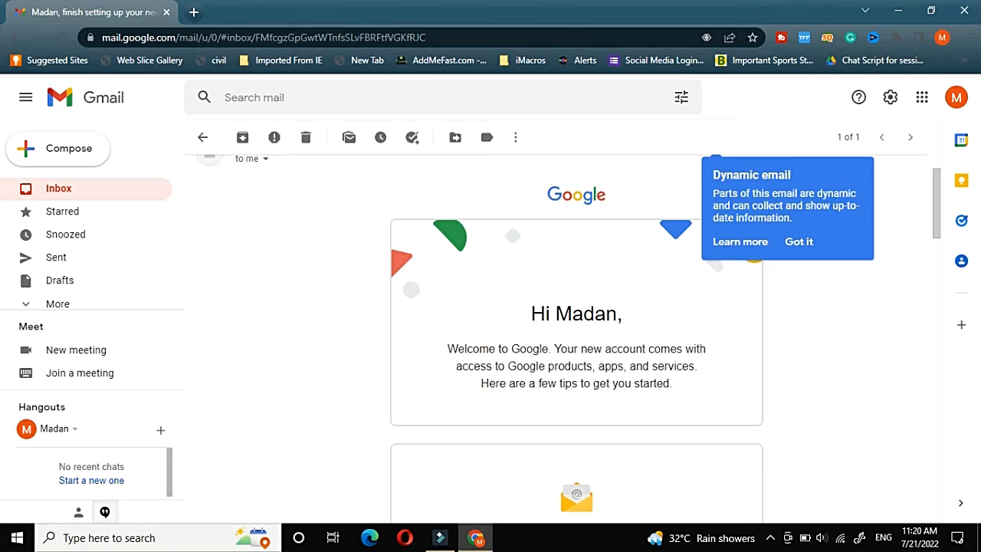
pyautogui.scroll(-3)
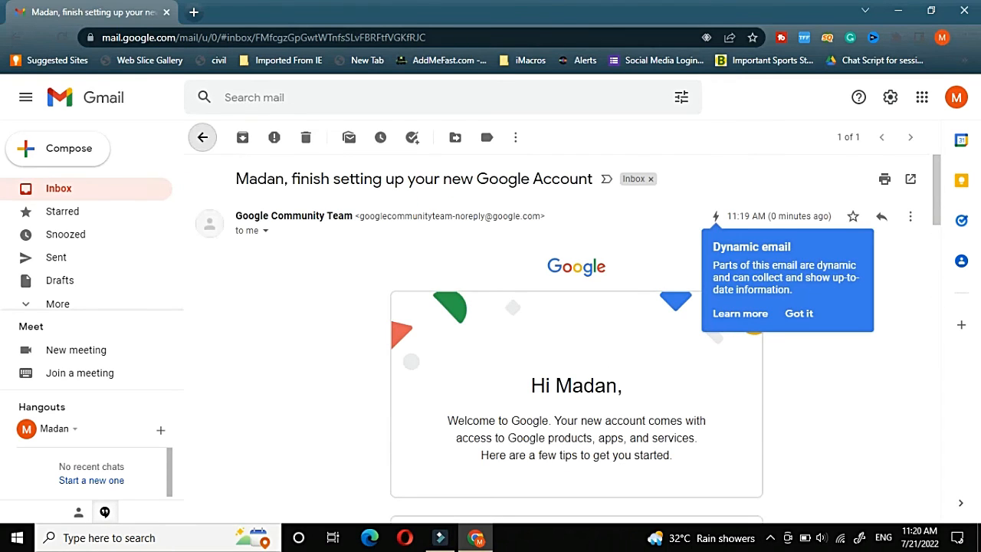
pyautogui.click(202, 138)
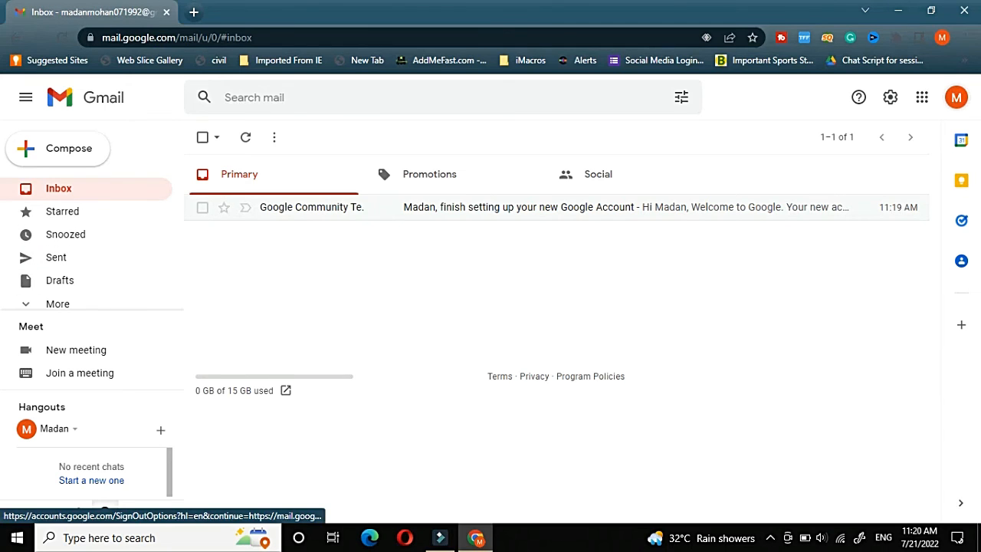
pyautogui.click(957, 96)
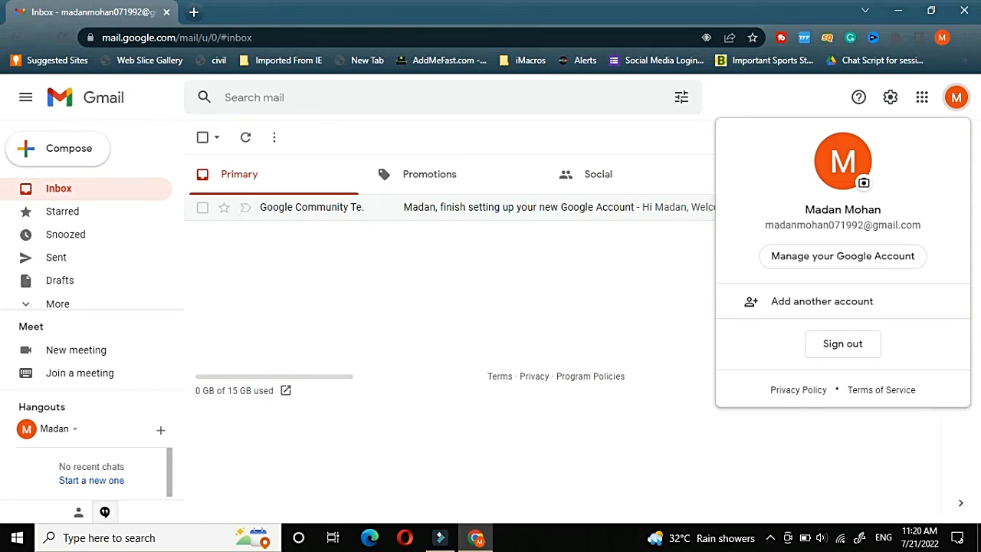
pyautogui.click(956, 98)
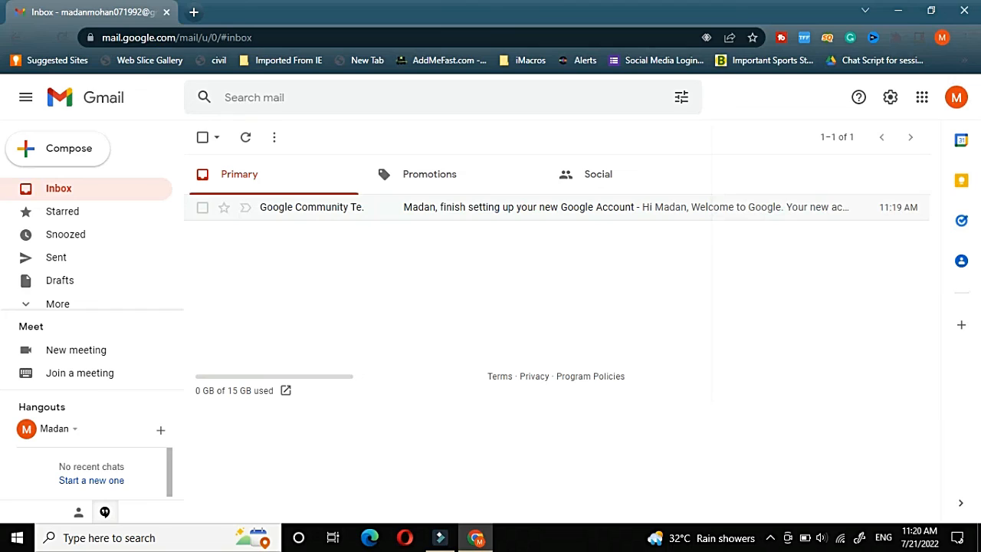